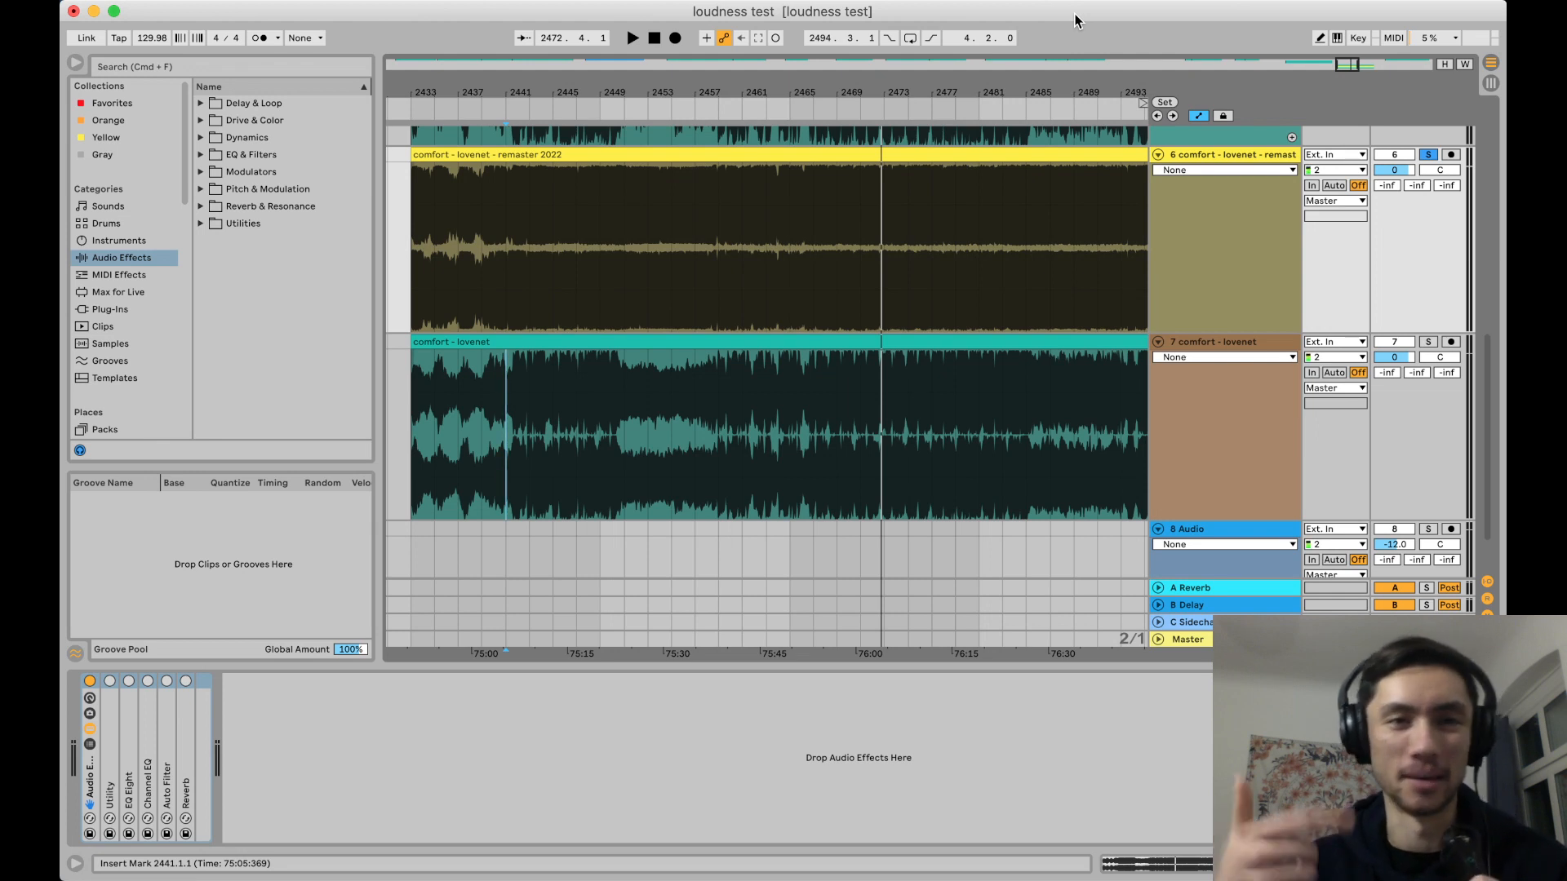
{"action": "mouse_move", "coordinate": [532, 374]}
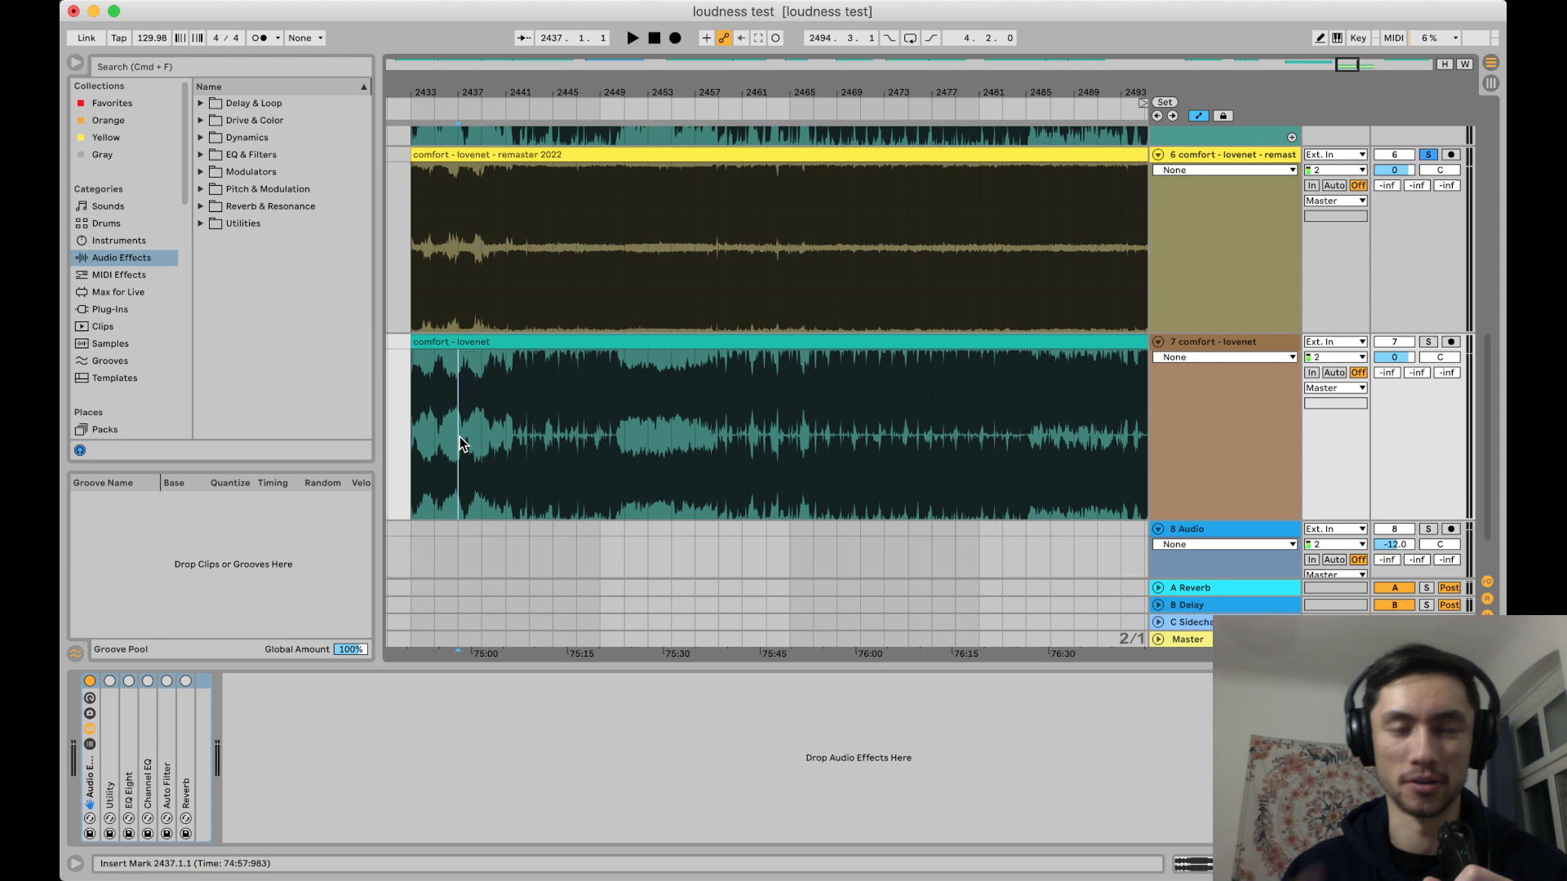
- Play back while soloing the original 'comfort - lovenet' track, then the 2022 remaster
{"action": "left_click", "coordinate": [1427, 341]}
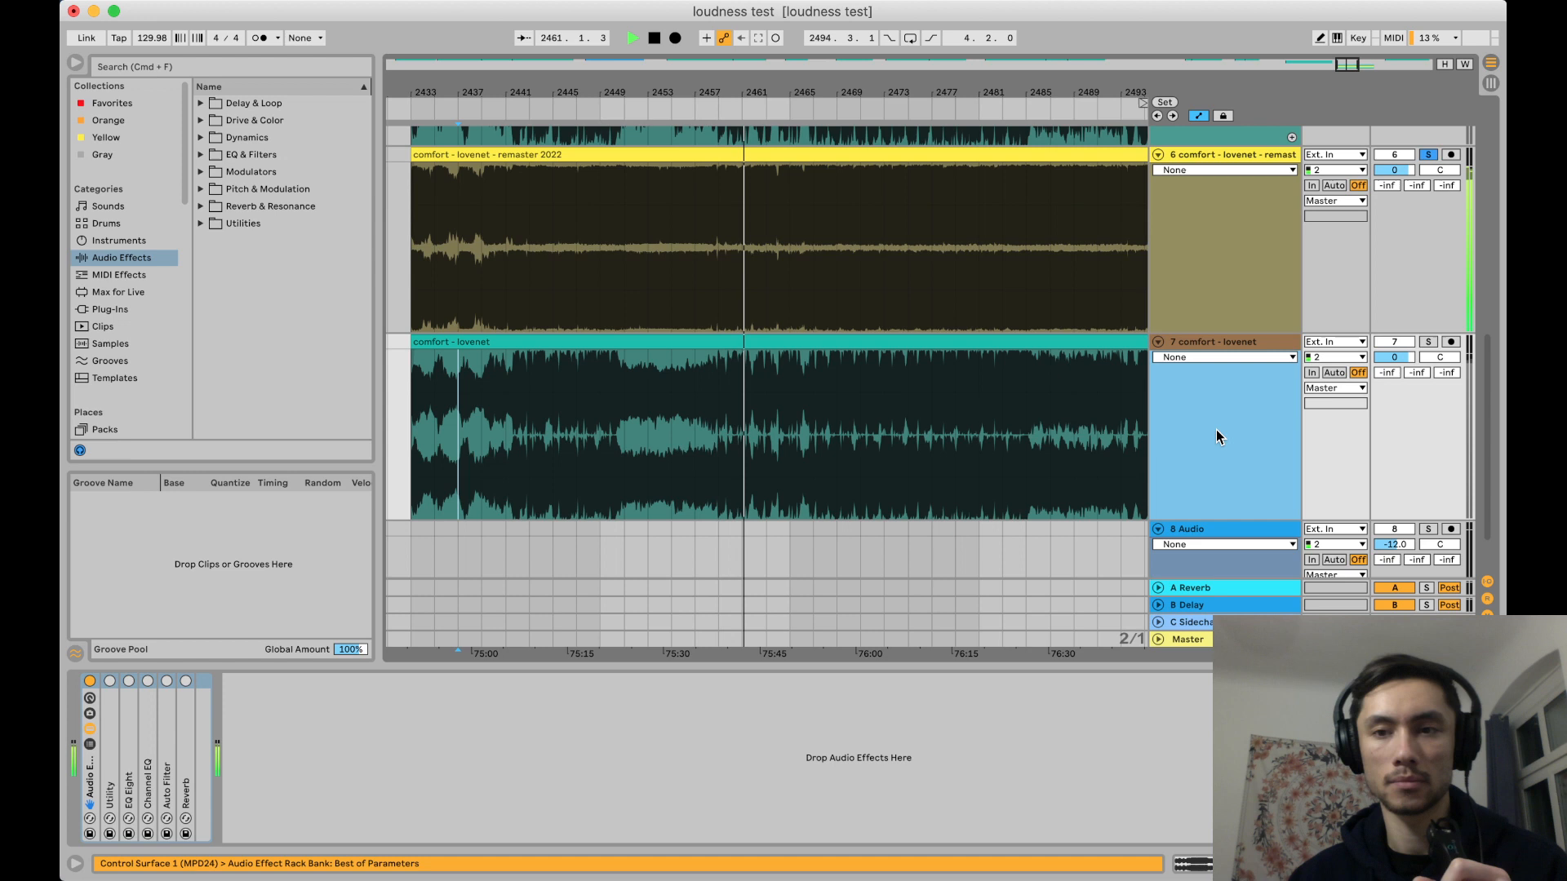
{"action": "left_click", "coordinate": [1427, 341]}
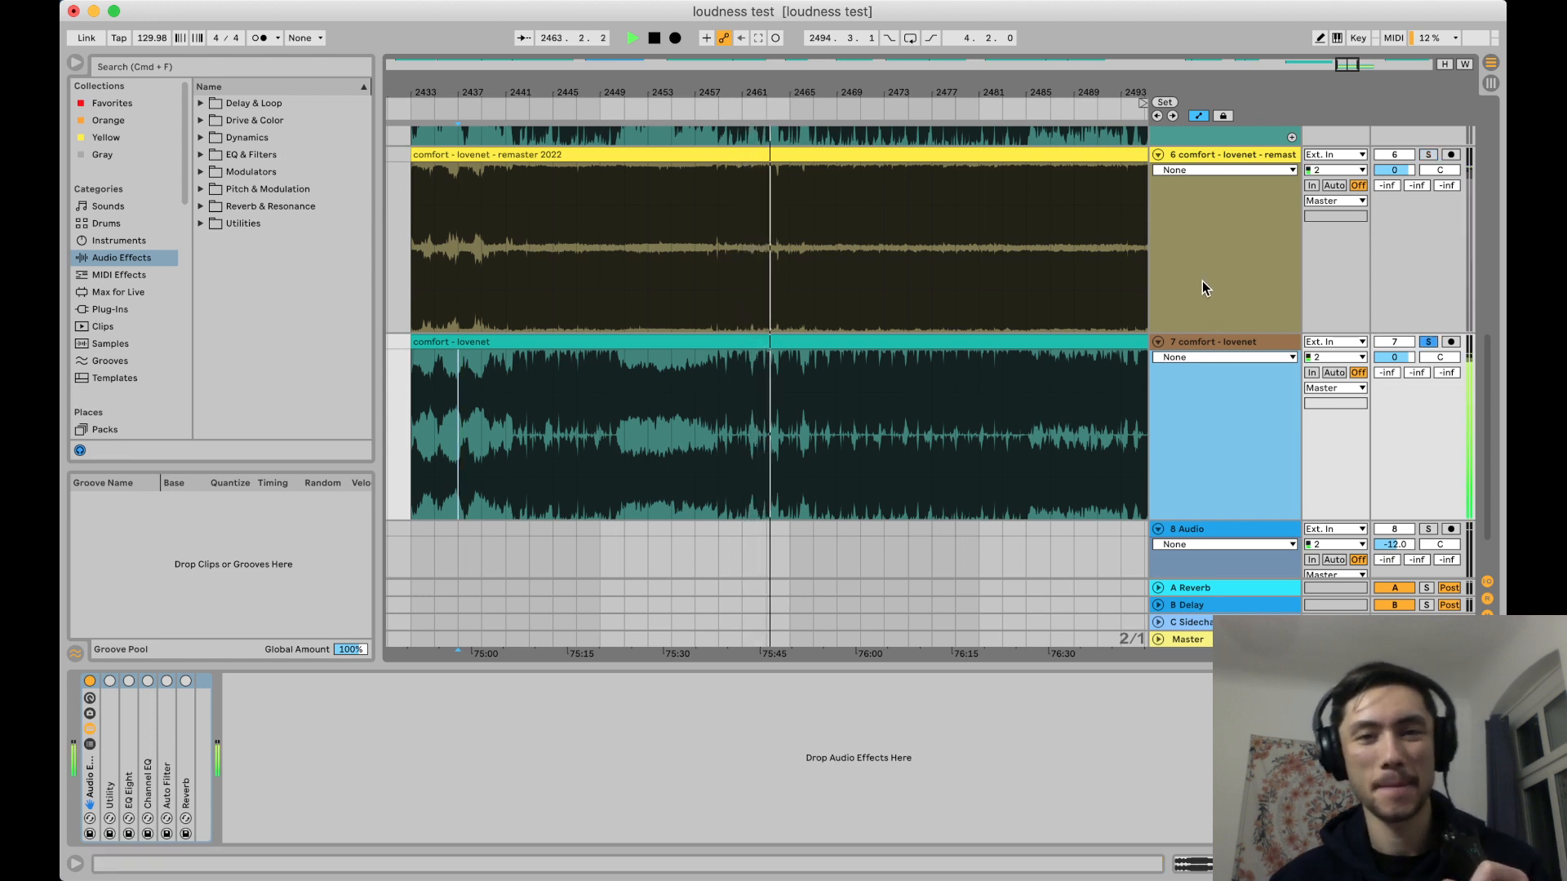
{"action": "left_click", "coordinate": [1427, 153]}
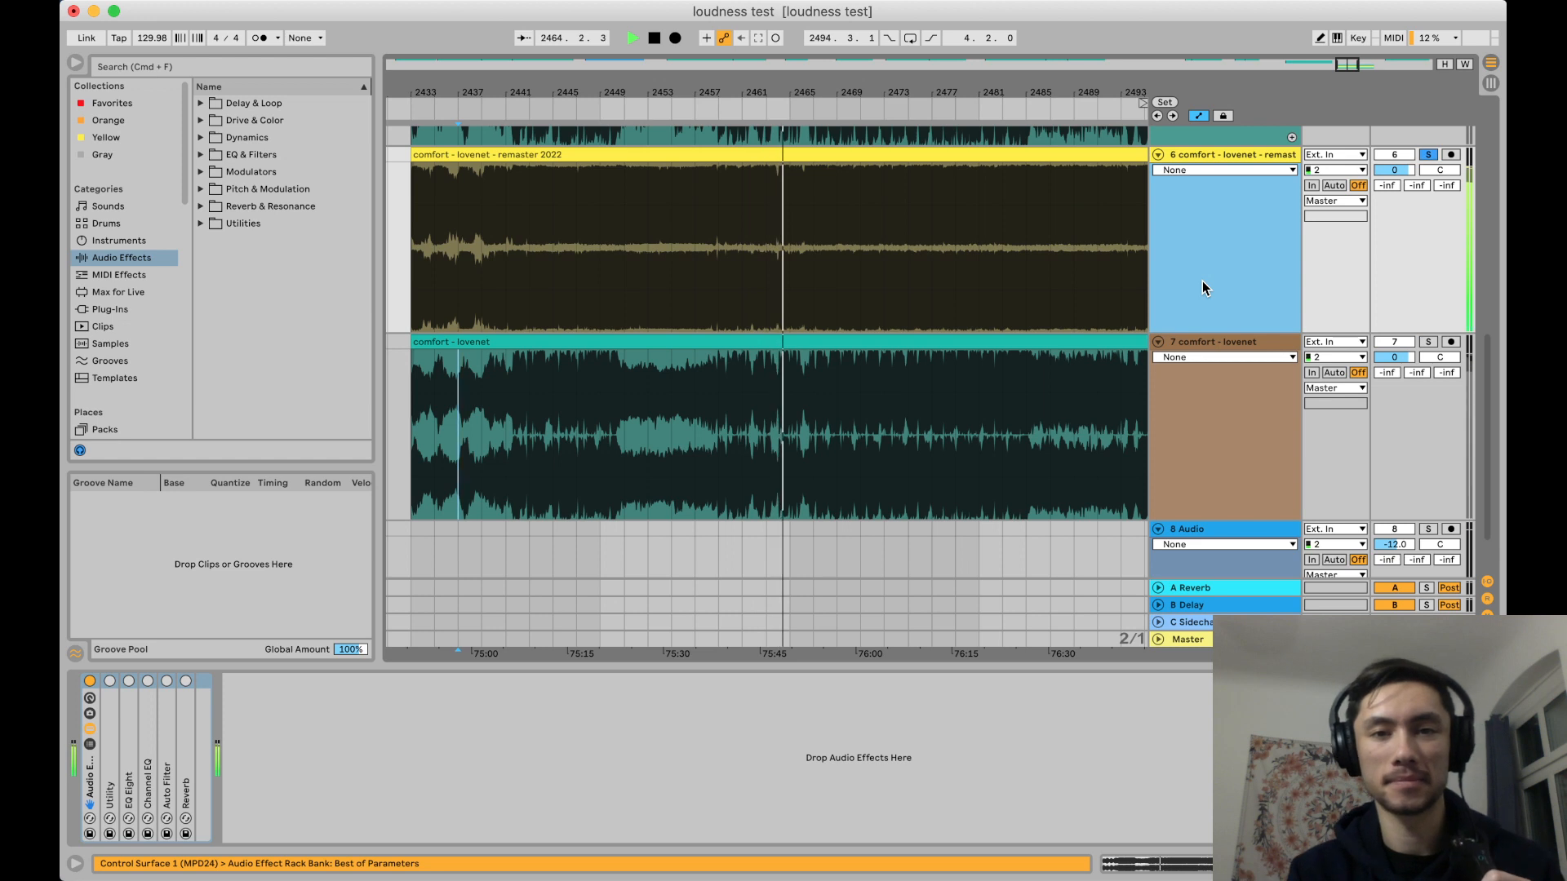